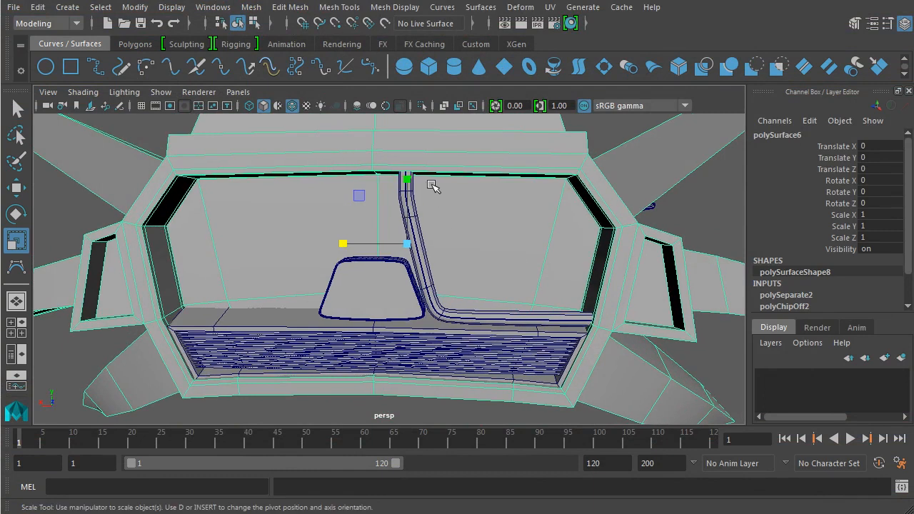
Extract the recess's inner wall faces and slanted side face into a separate plate via Edit Mesh.
left_click_drag(431, 186, 528, 246)
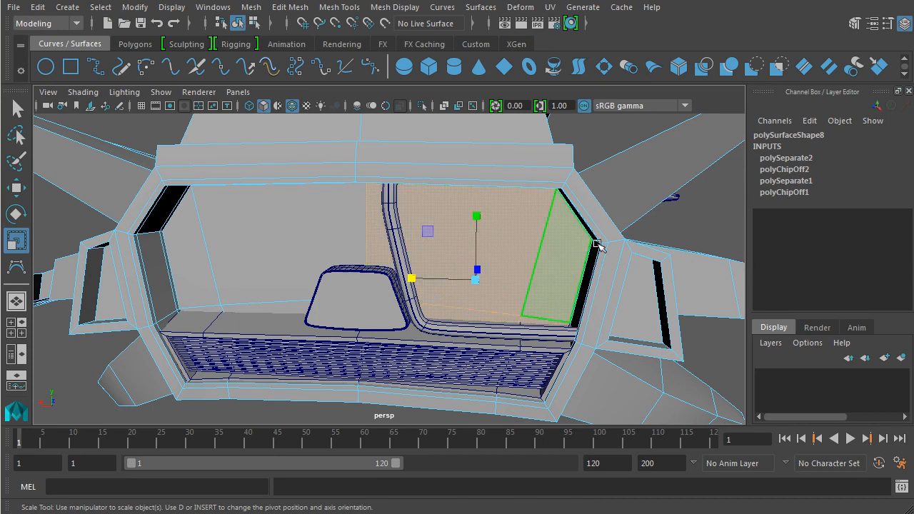
left_click_drag(600, 246, 536, 268)
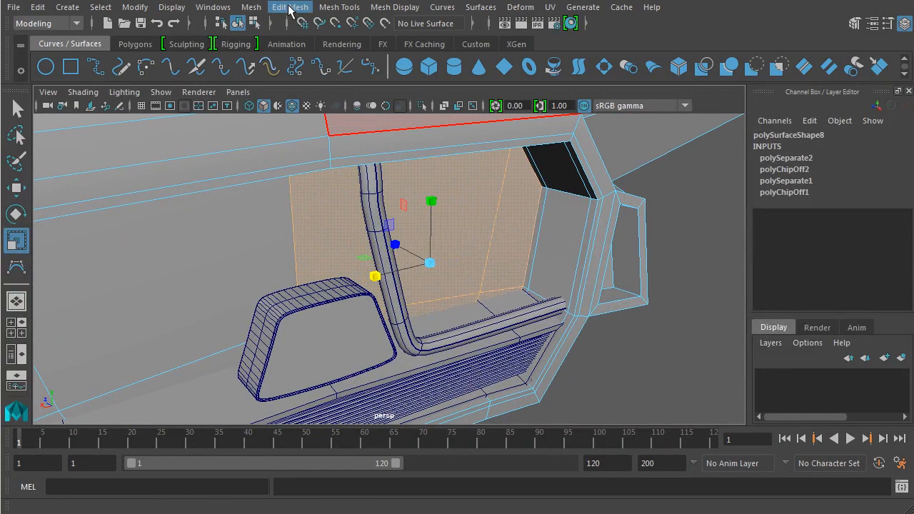
left_click(290, 5)
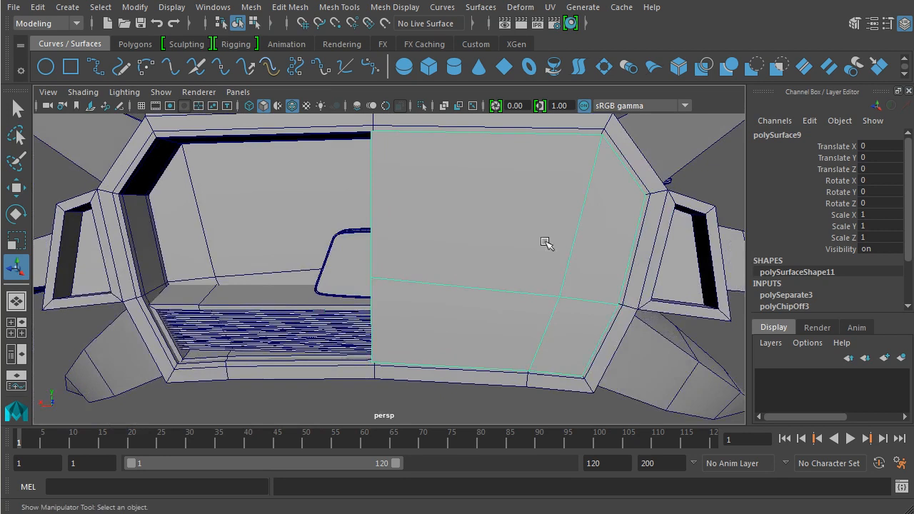
In vertex mode, move the plate's edge vertex into line and delete the surplus vertex.
right_click(546, 244)
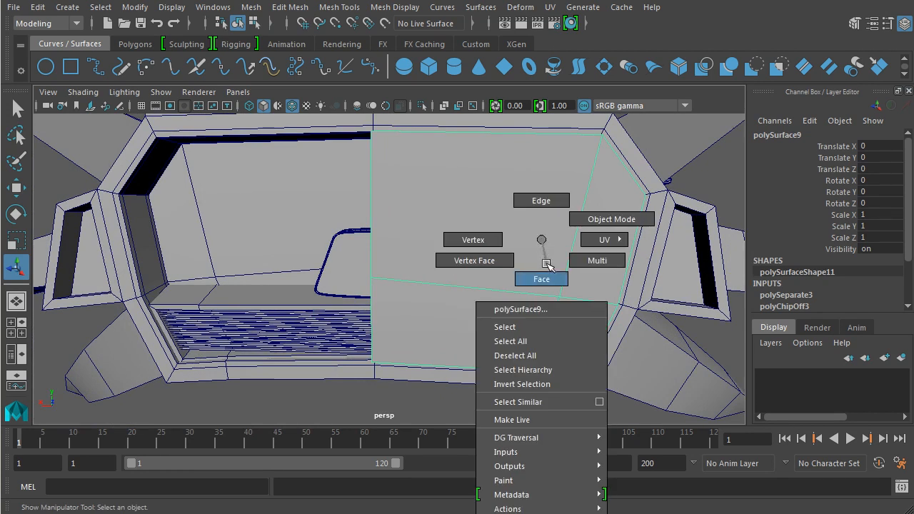
left_click(542, 278)
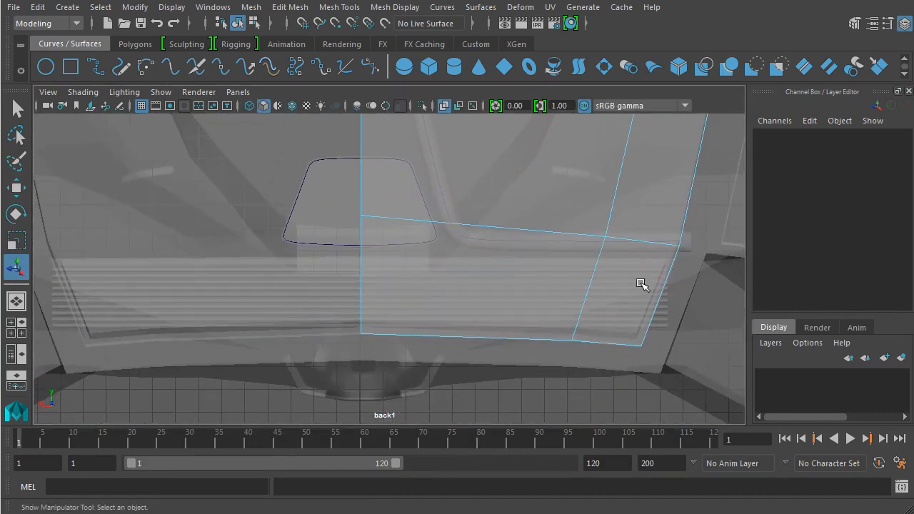
right_click(643, 284)
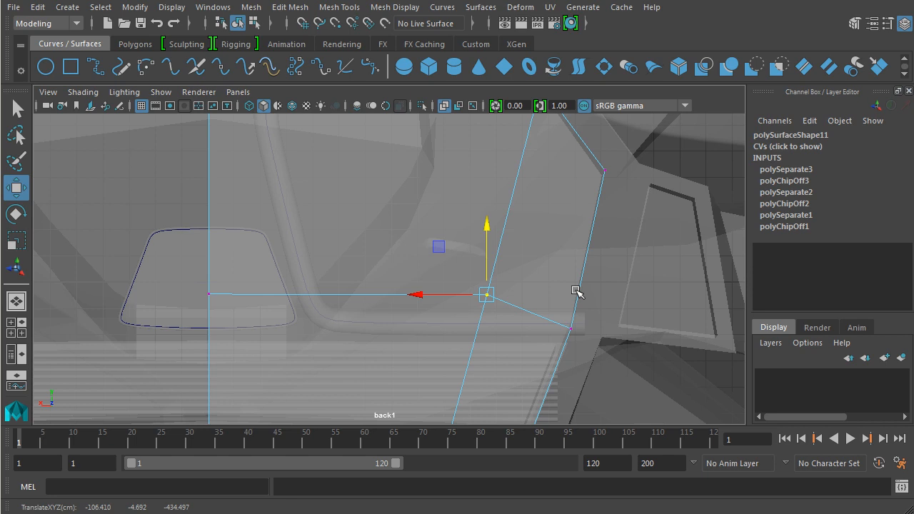
left_click_drag(486, 294, 571, 295)
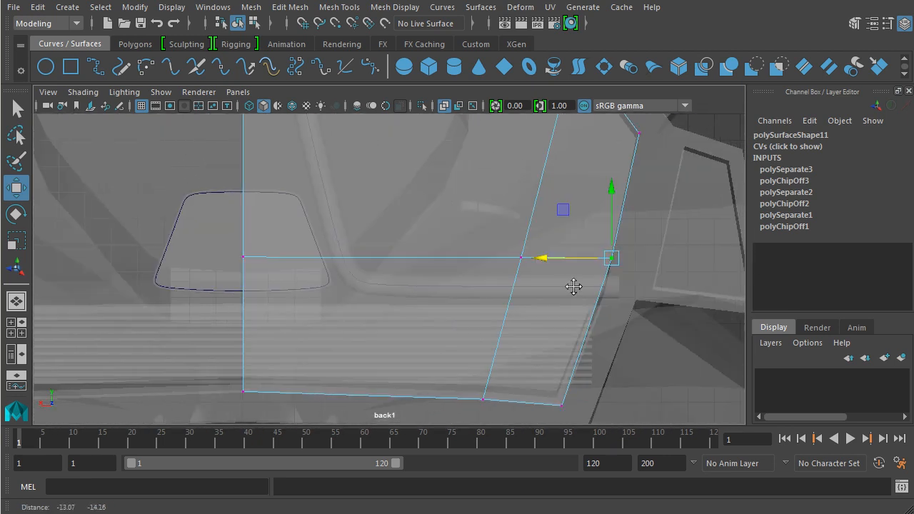
key("space")
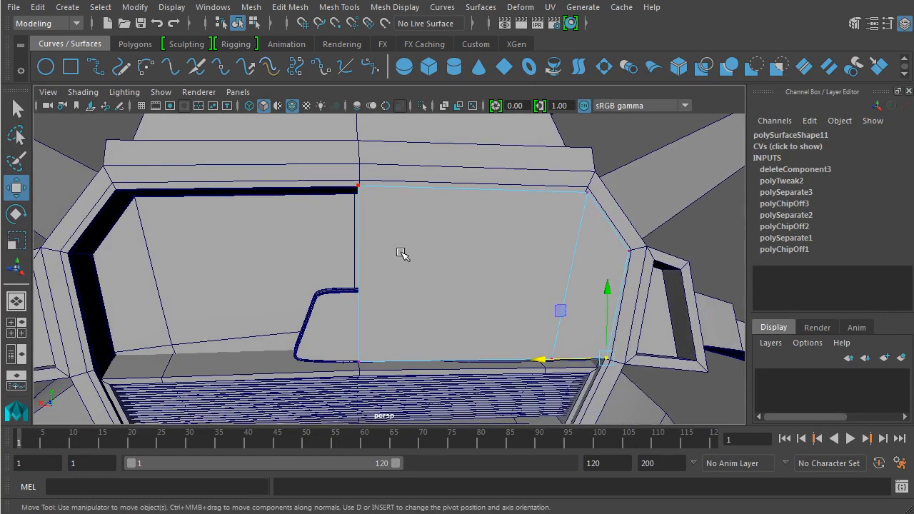
Cut a diagonal edge across the plate with Multi-Cut, then clear the selection.
left_click(134, 43)
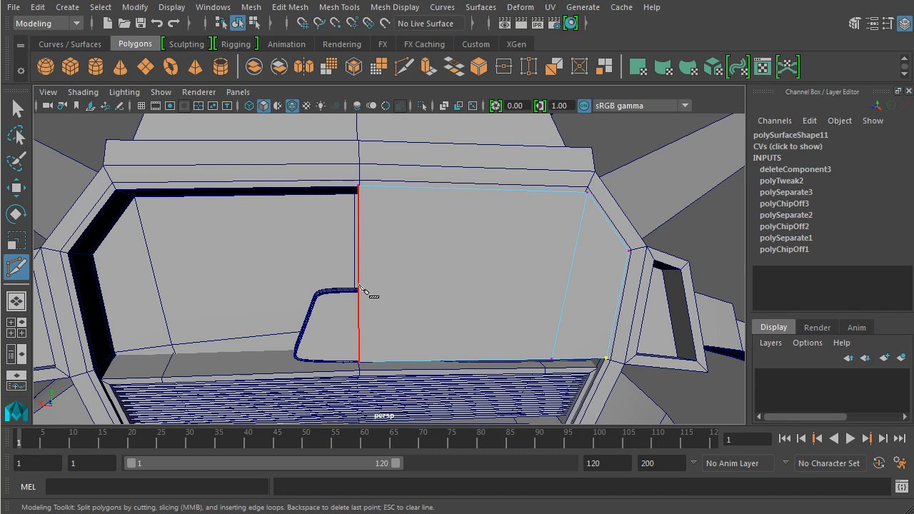
mouse_move(363, 246)
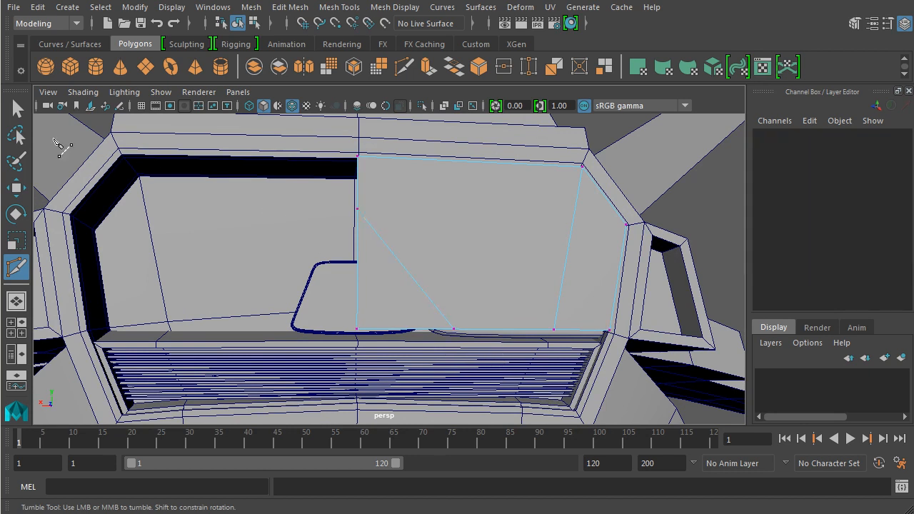
left_click(397, 300)
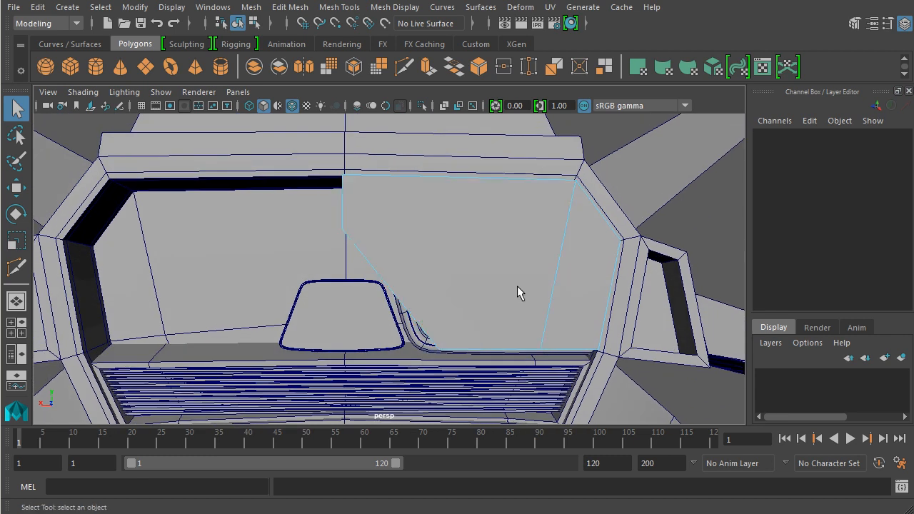
left_click(442, 270)
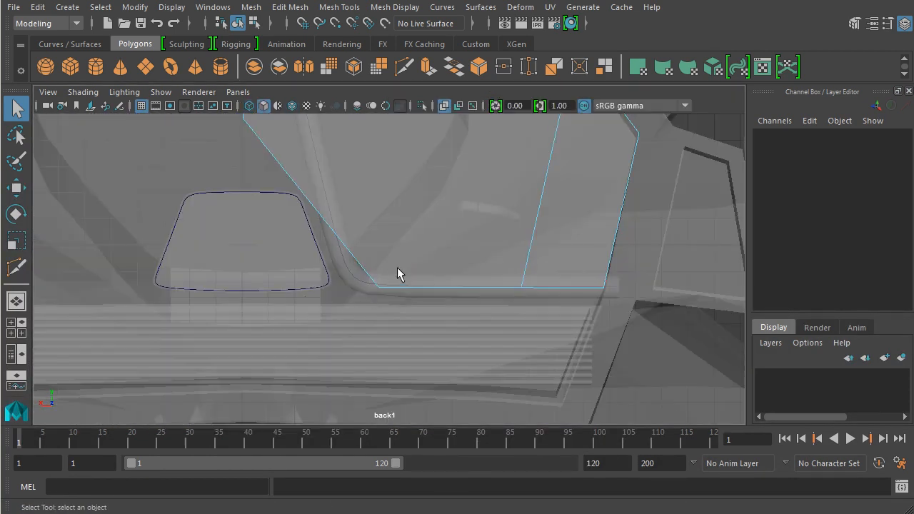
In vertex mode, pull the plate's top-right corner vertex up to the recess border.
right_click(398, 274)
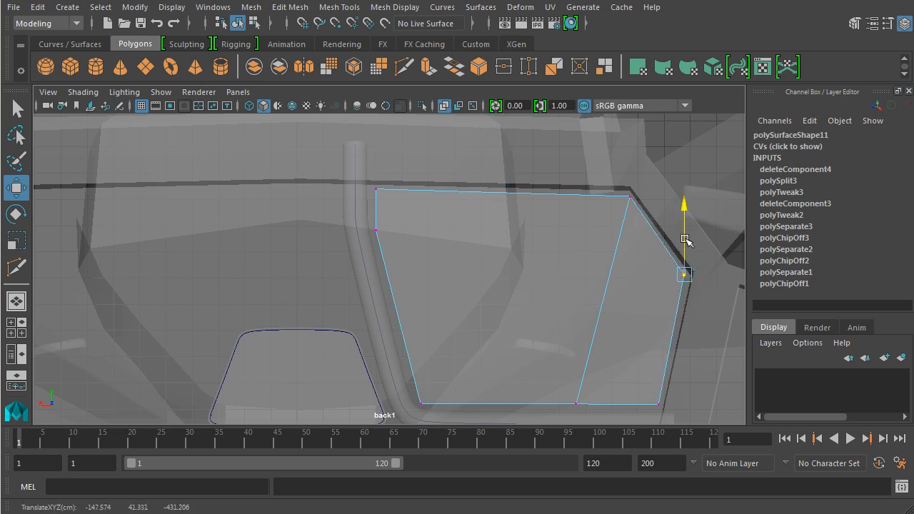
left_click_drag(682, 274, 625, 197)
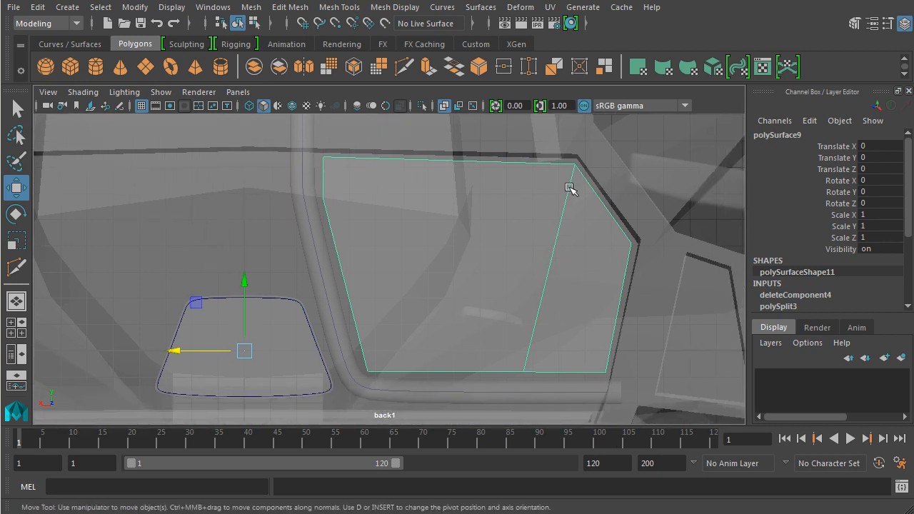
mouse_move(622, 226)
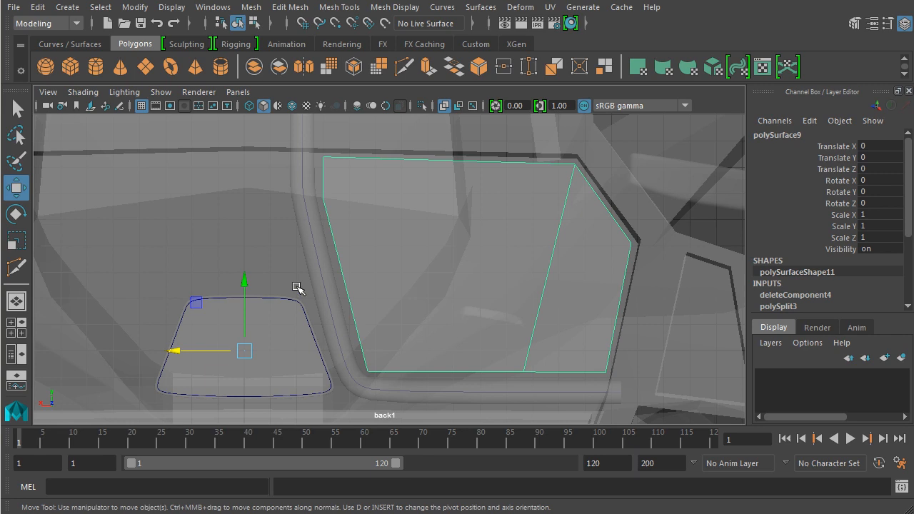
mouse_move(356, 298)
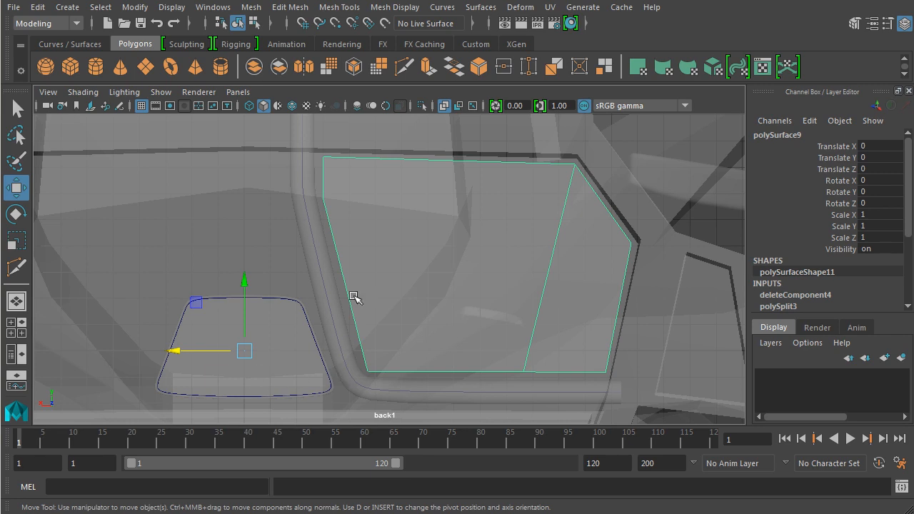
mouse_move(322, 245)
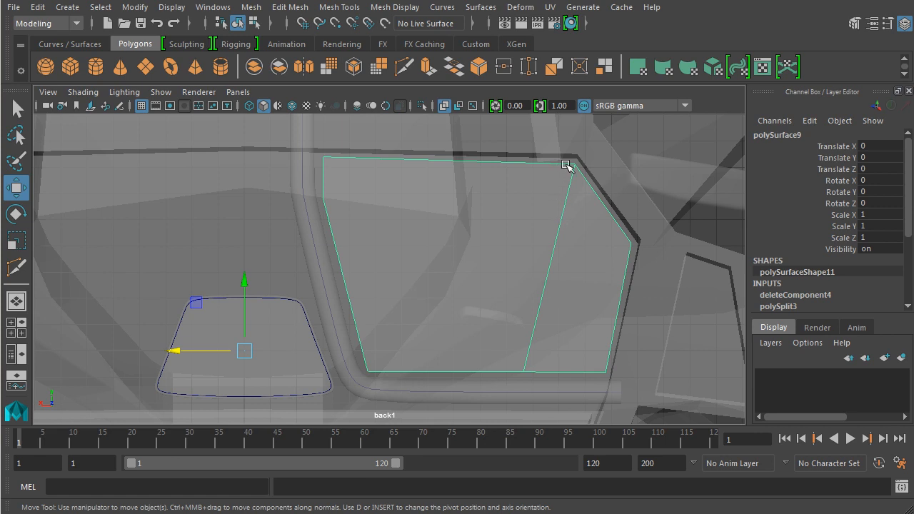
mouse_move(327, 206)
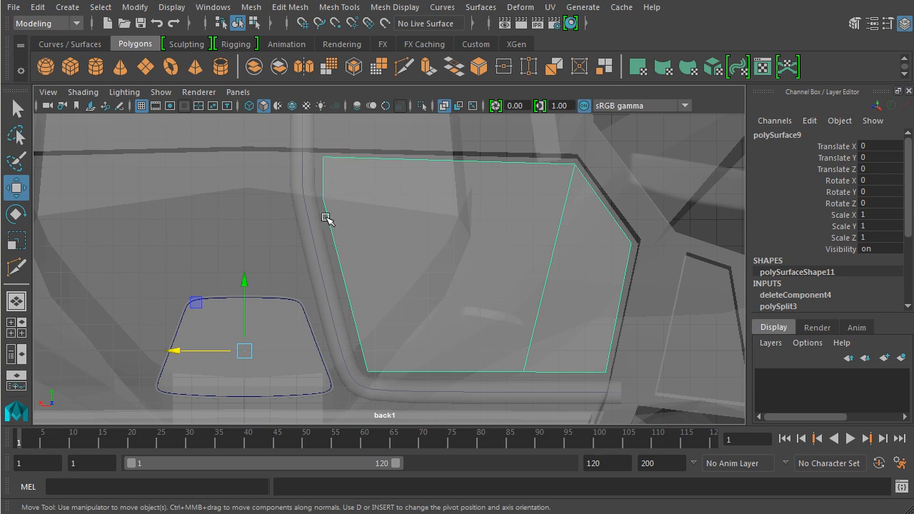
mouse_move(577, 170)
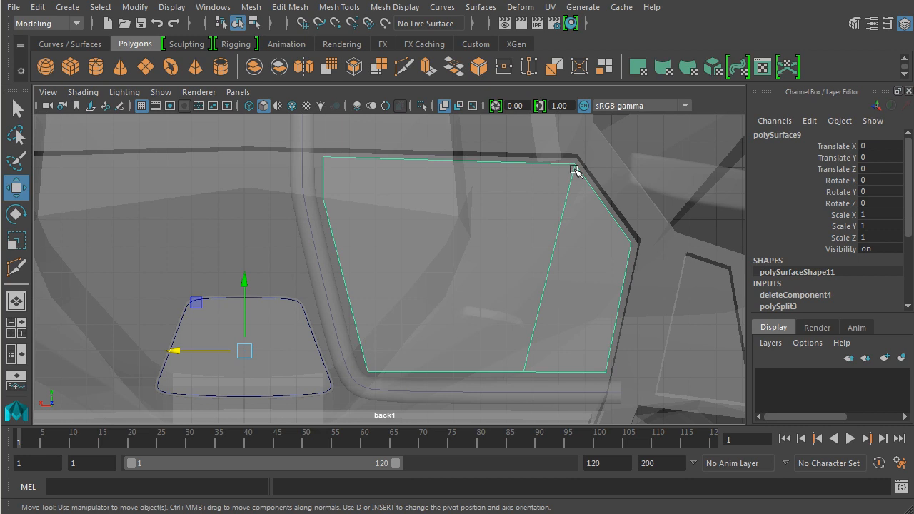
mouse_move(389, 241)
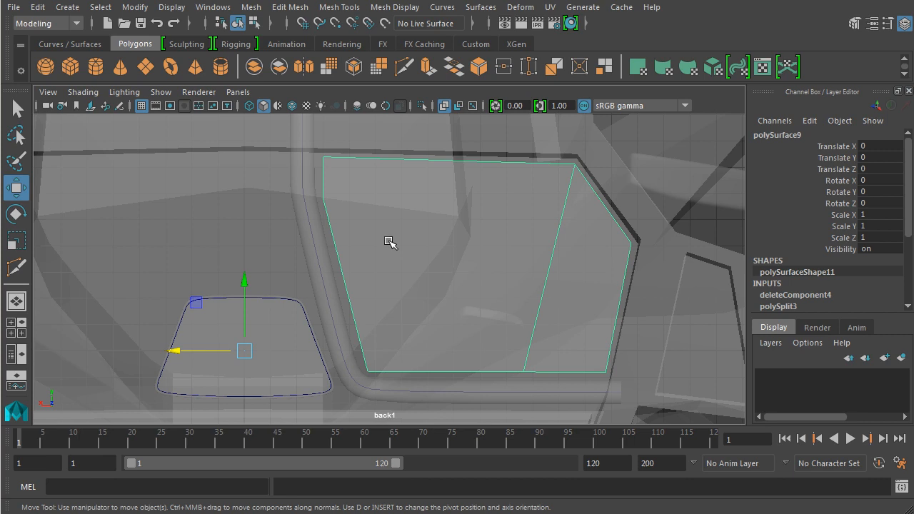
mouse_move(327, 199)
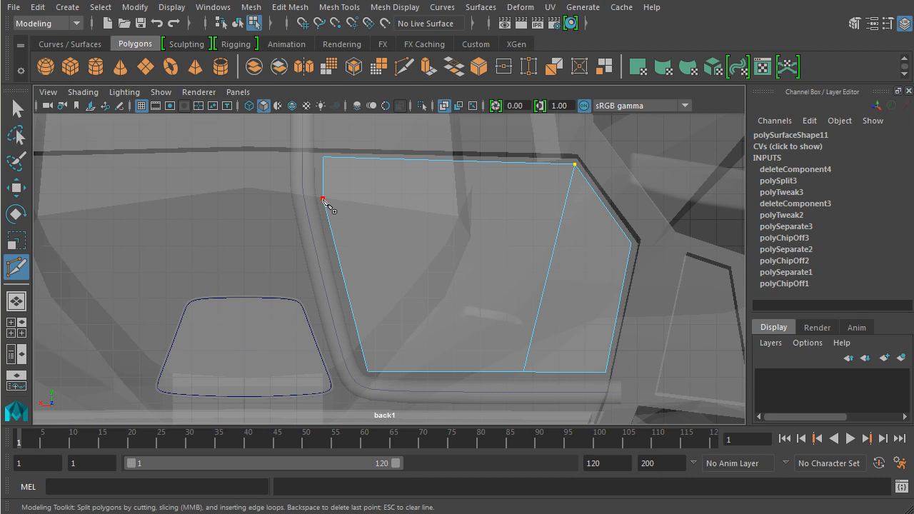
Cut another edge across the plate from its left side, then enter face mode on the hull.
left_click(521, 254)
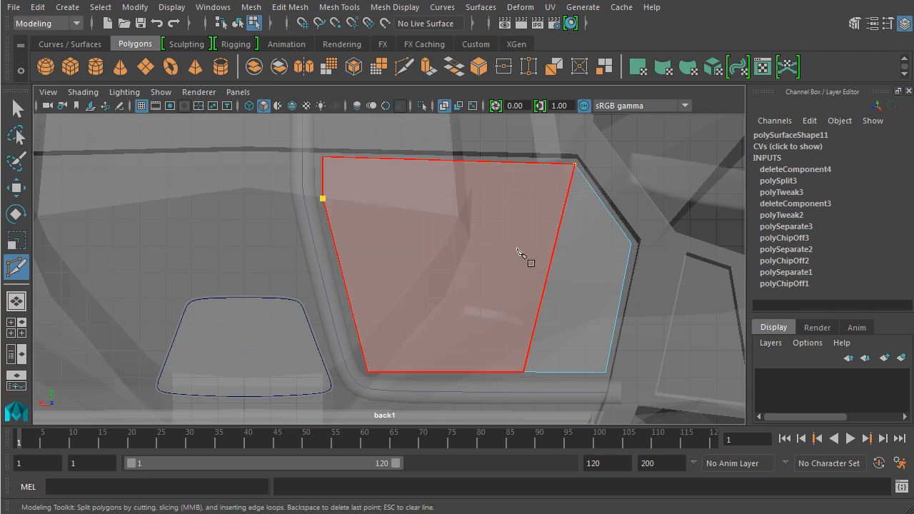
left_click(551, 260)
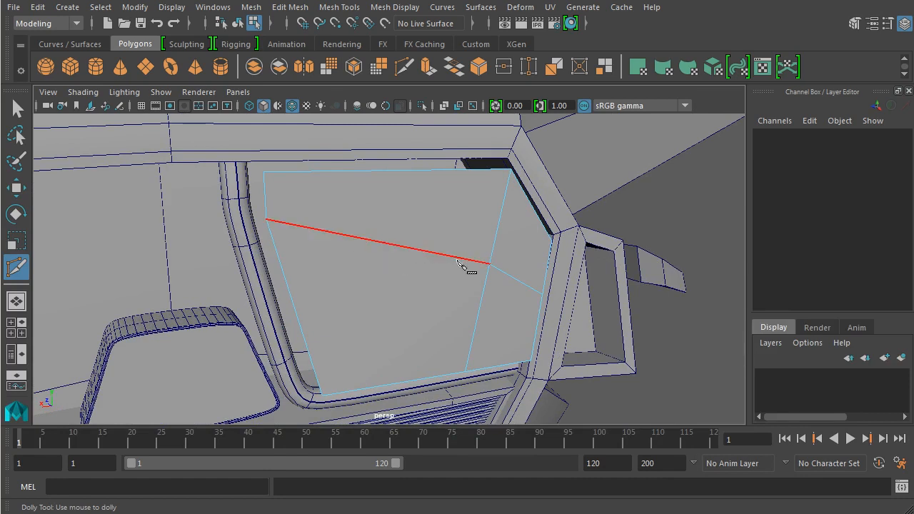
left_click_drag(469, 269, 359, 225)
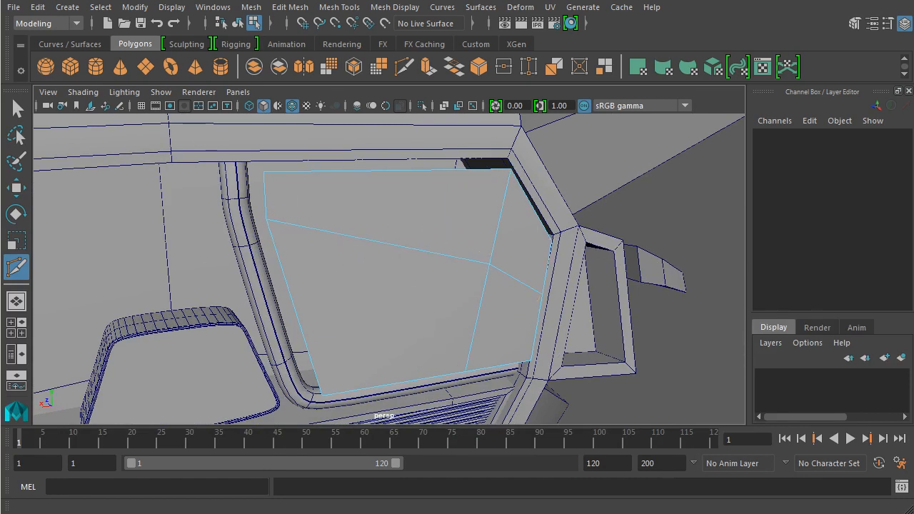
right_click(354, 193)
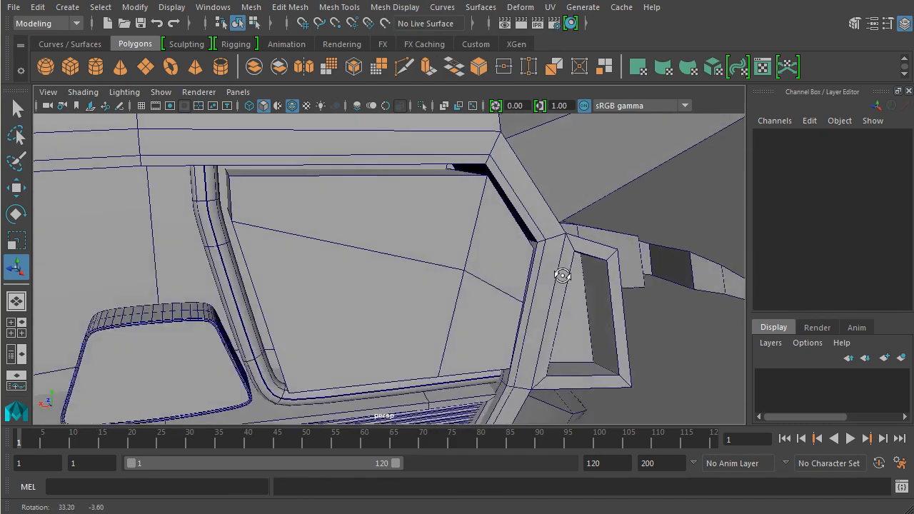
Extrude the opening's panel faces twice: inset them, then push them inward with thickness -20.
left_click(429, 240)
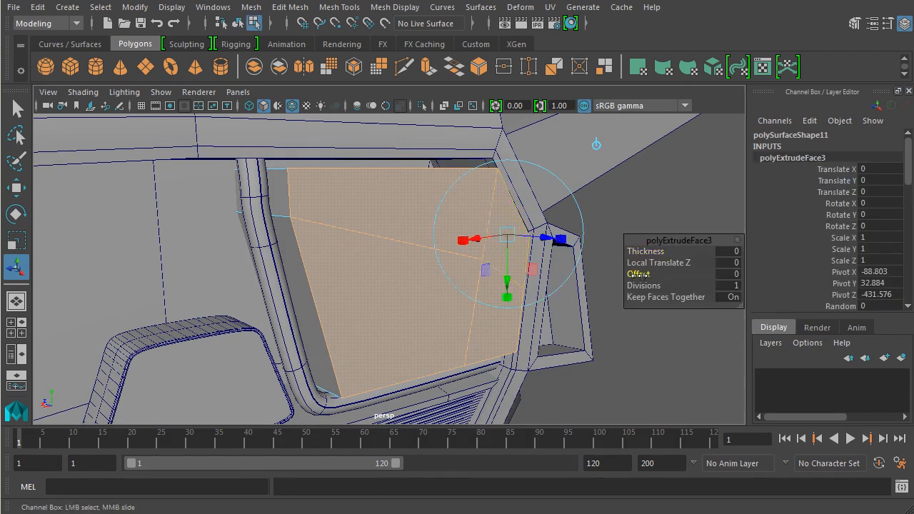
left_click_drag(637, 275, 678, 274)
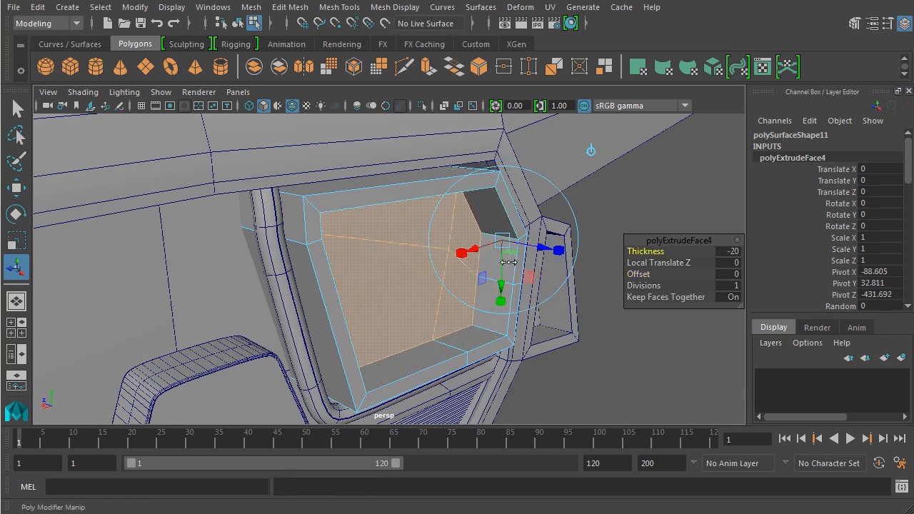
left_click_drag(512, 260, 532, 260)
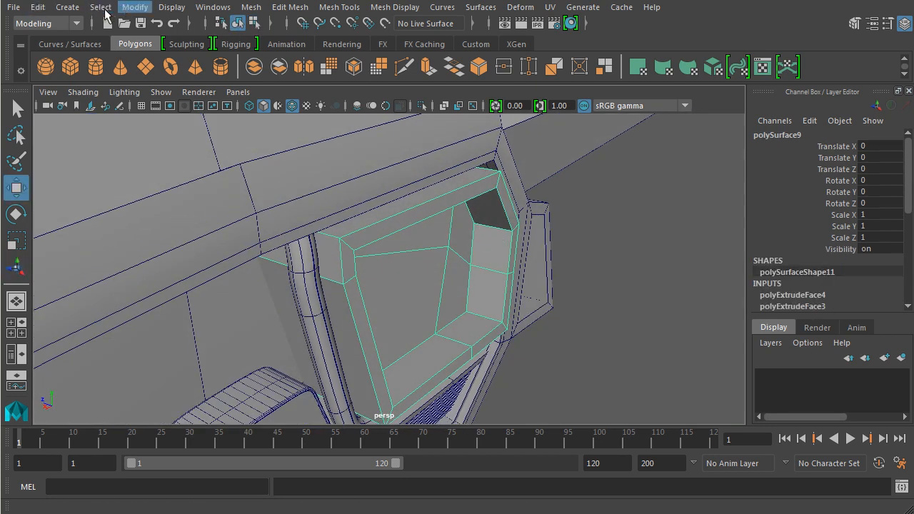
Select the inset's inner faces, ready to be separated from the hull.
left_click(134, 7)
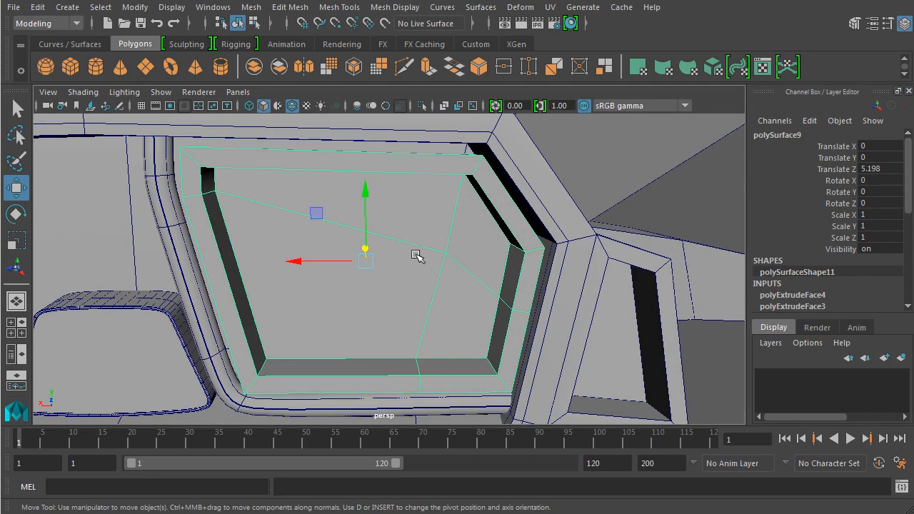
left_click(471, 235)
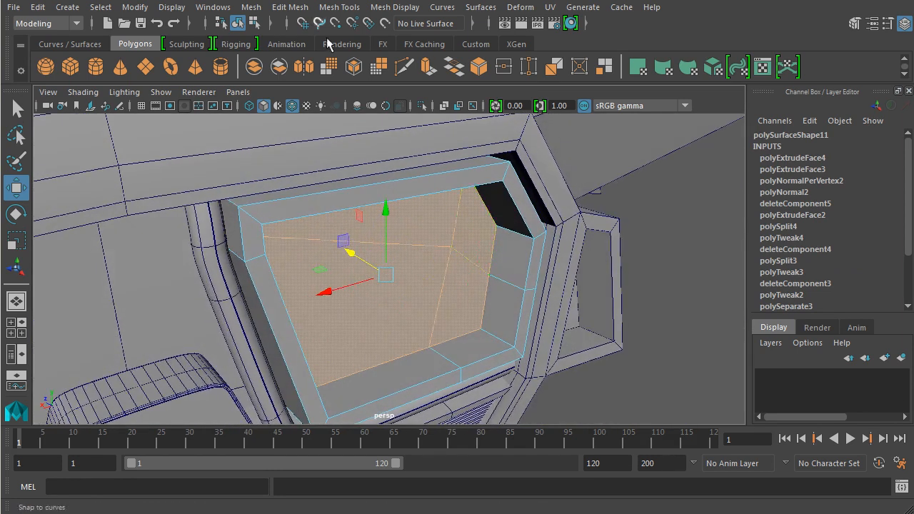
Extract the selected inner faces into their own plate object and select it.
left_click(252, 8)
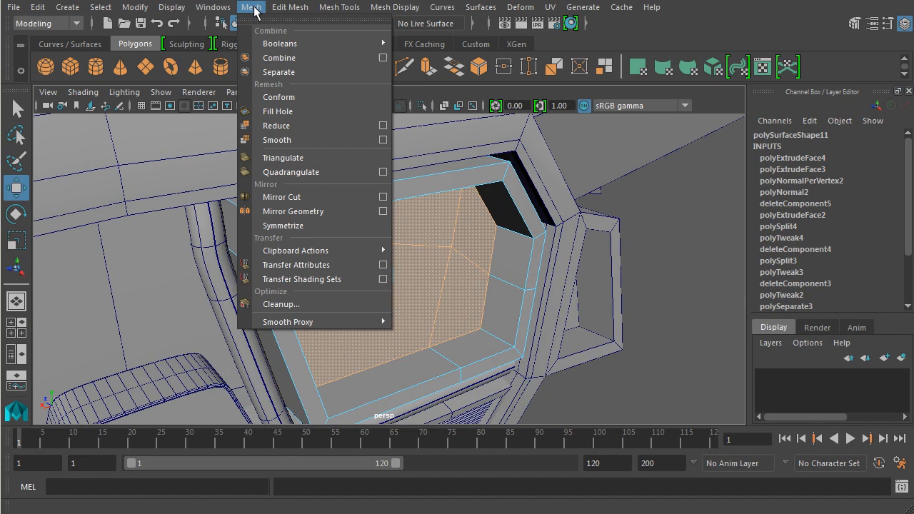
left_click(290, 7)
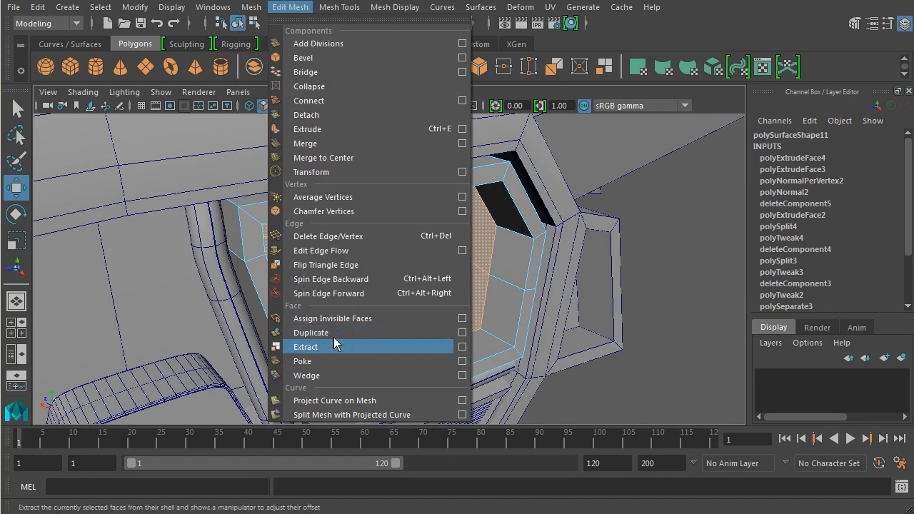
left_click(306, 347)
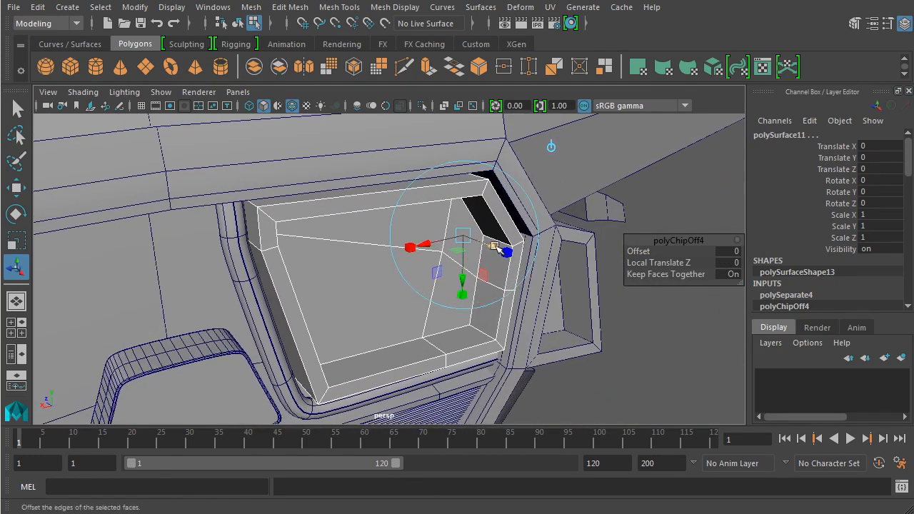
left_click(237, 23)
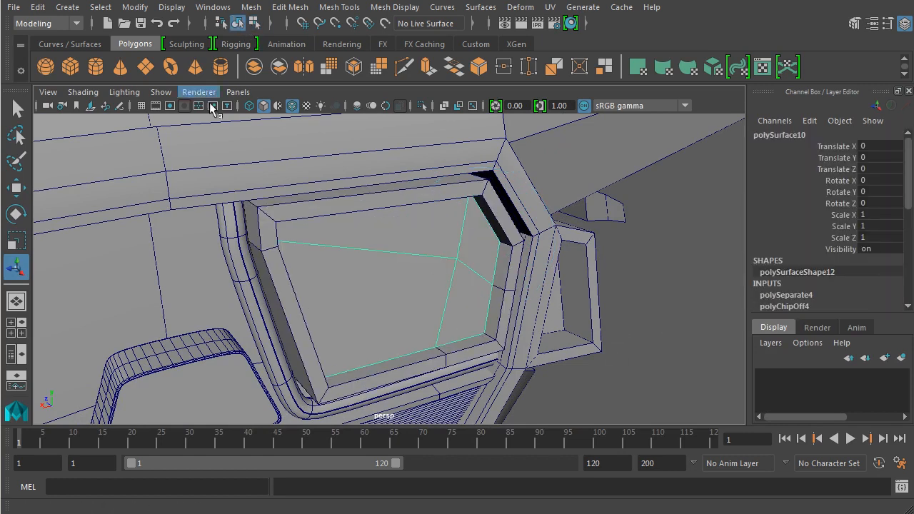
Move the plate to about Z -2.85 just inside the recess and scale it to 1.023.
left_click(134, 8)
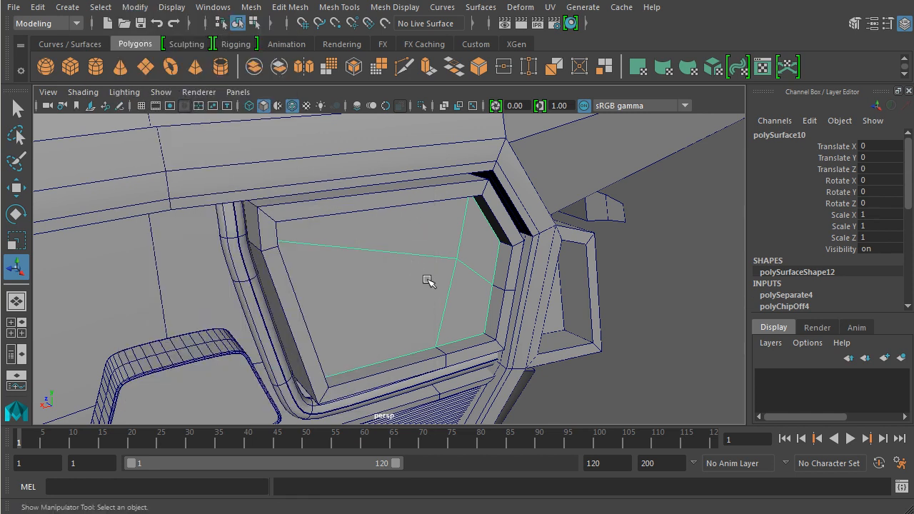
left_click_drag(428, 279, 507, 397)
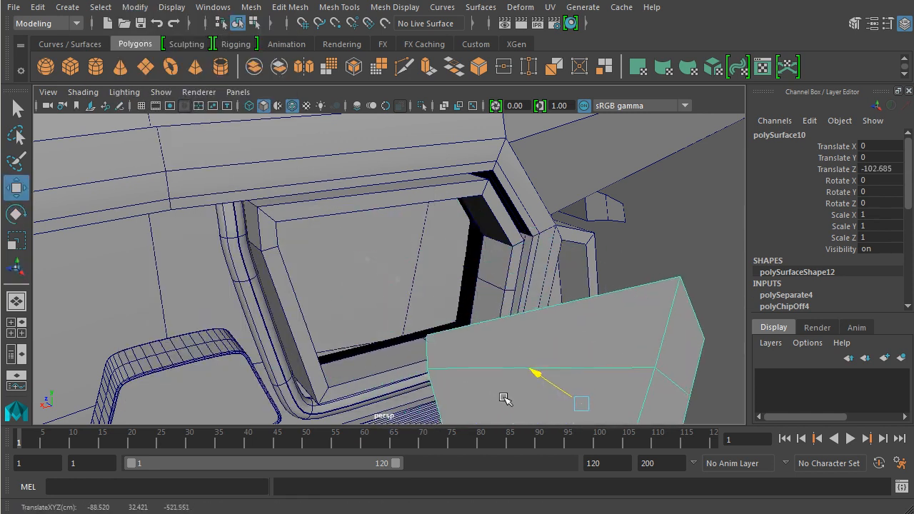
left_click_drag(536, 375, 371, 258)
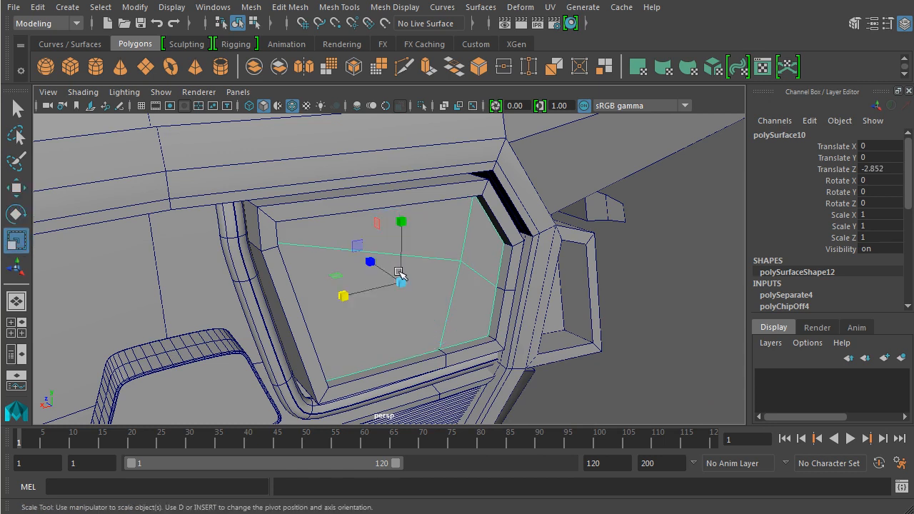
left_click_drag(398, 272, 602, 283)
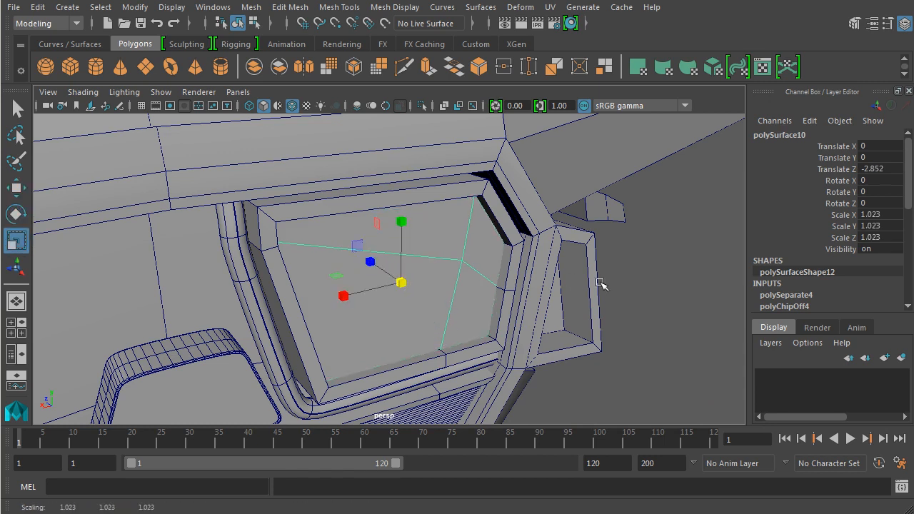
left_click_drag(500, 286, 414, 269)
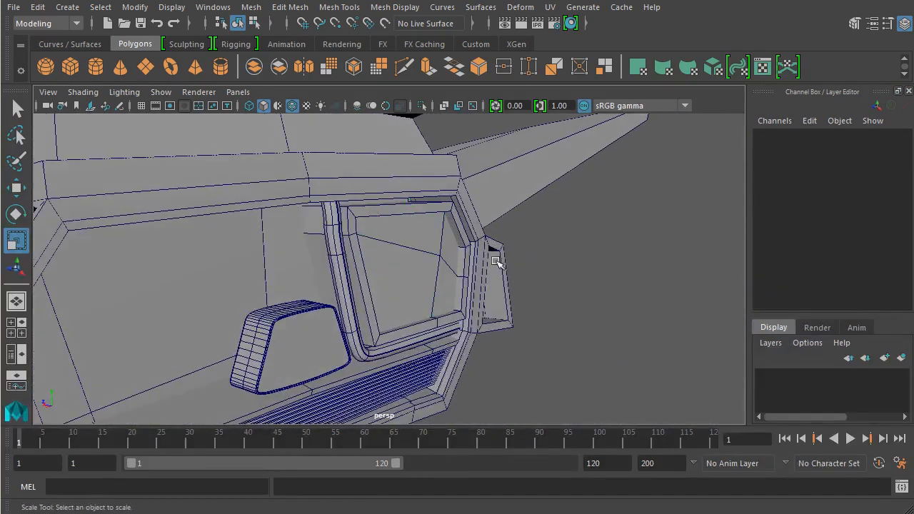
Freeze the plate's transformations and delete the inset piece's construction history.
left_click(100, 7)
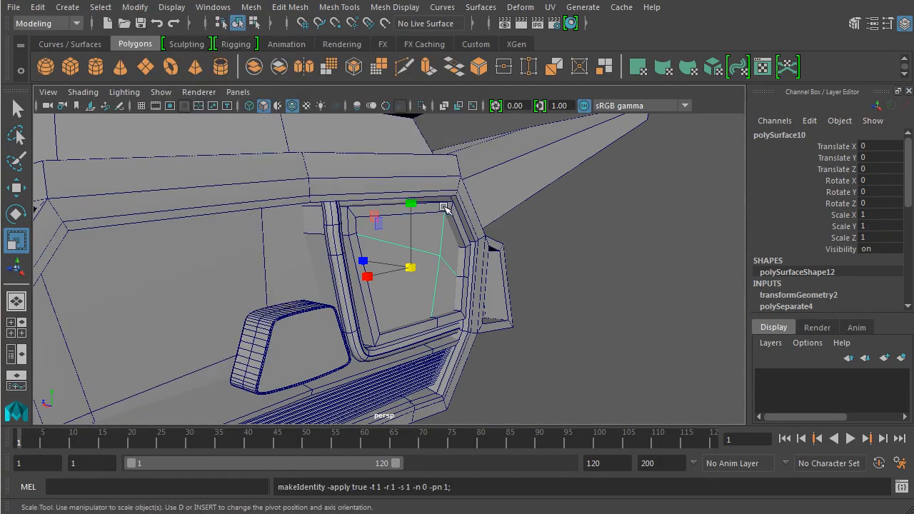
left_click(37, 7)
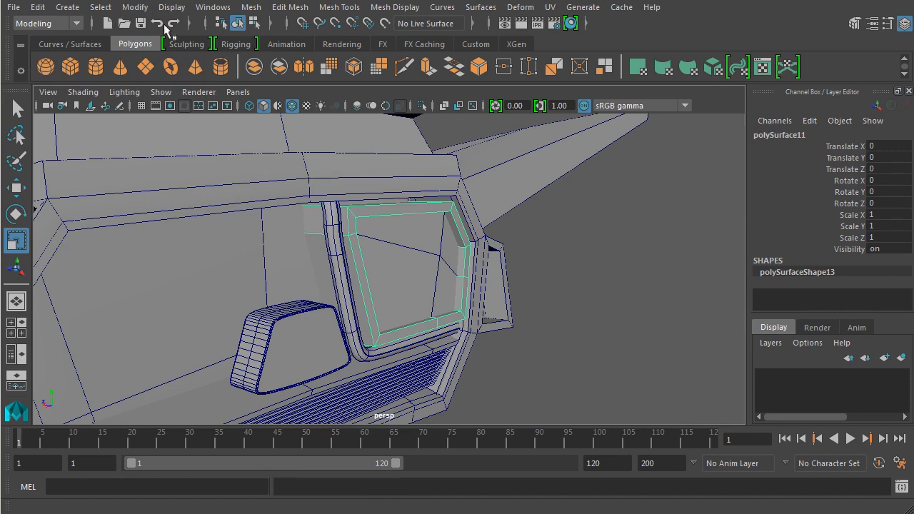
left_click(37, 8)
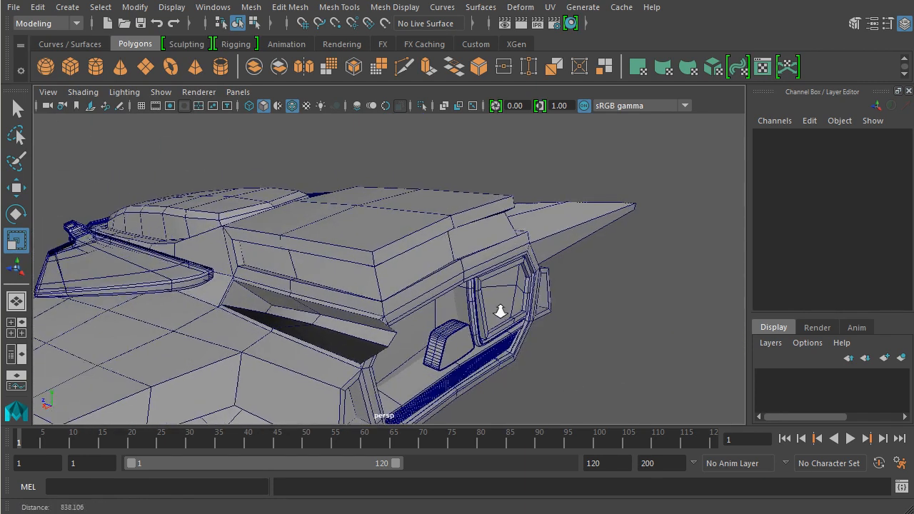
left_click_drag(500, 312, 557, 332)
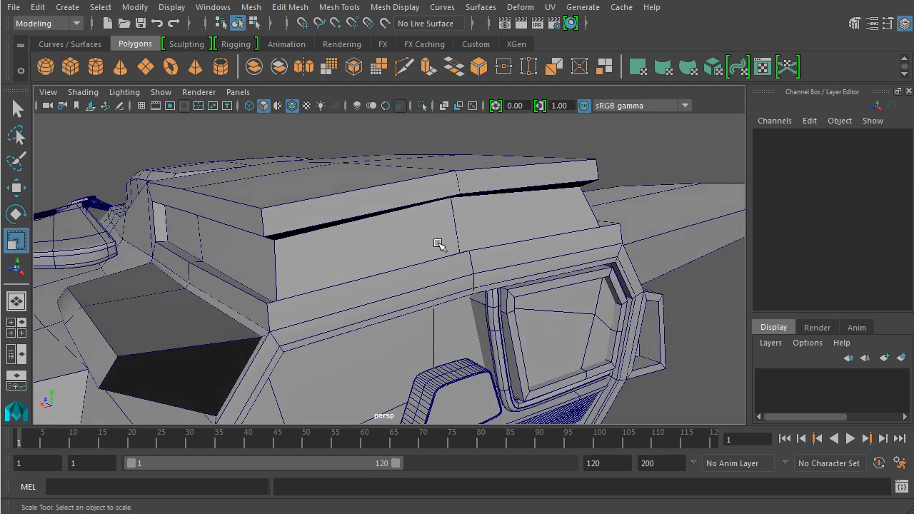
left_click_drag(440, 242, 474, 269)
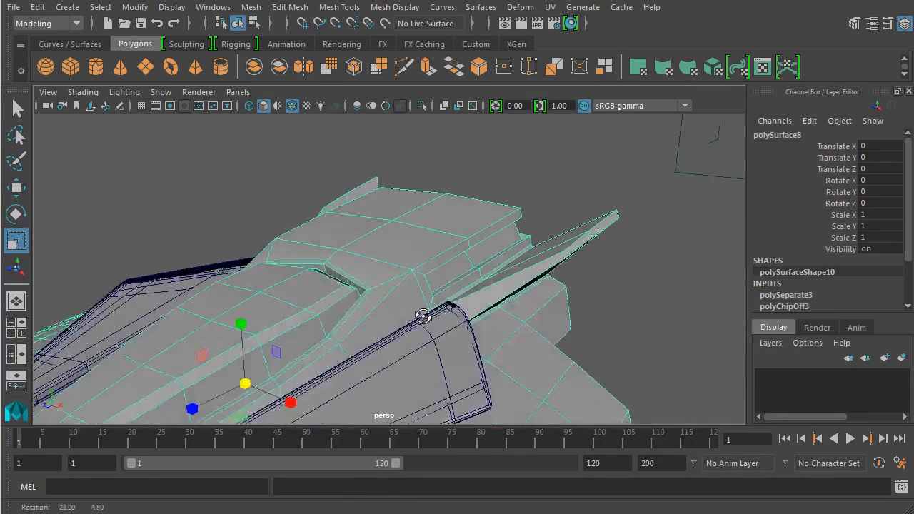
left_click_drag(428, 314, 250, 328)
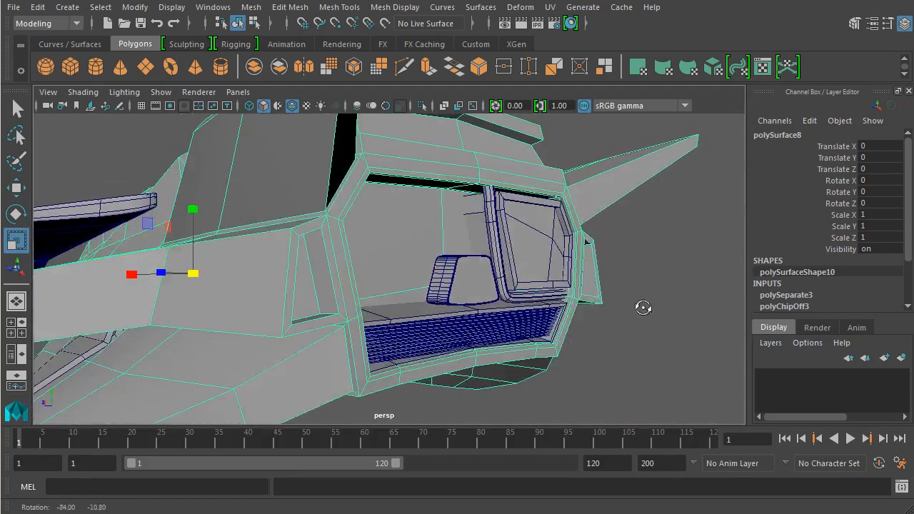
left_click_drag(642, 307, 237, 307)
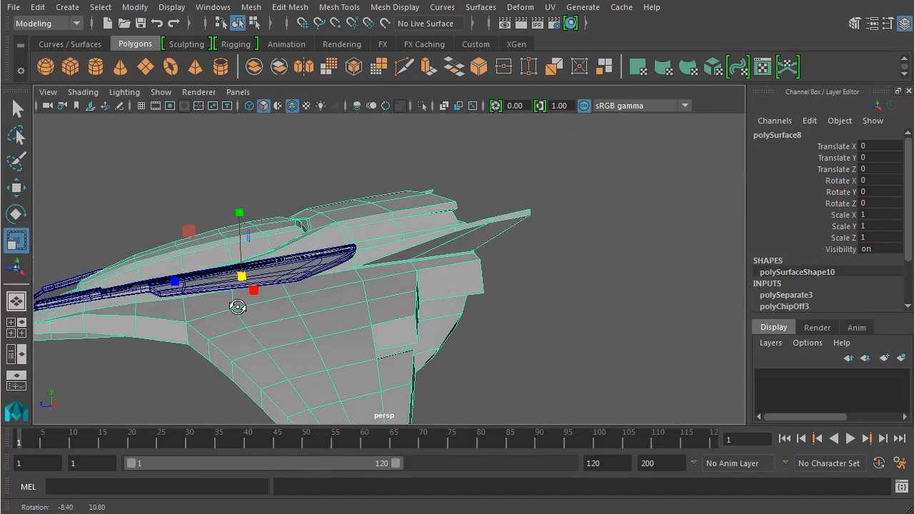